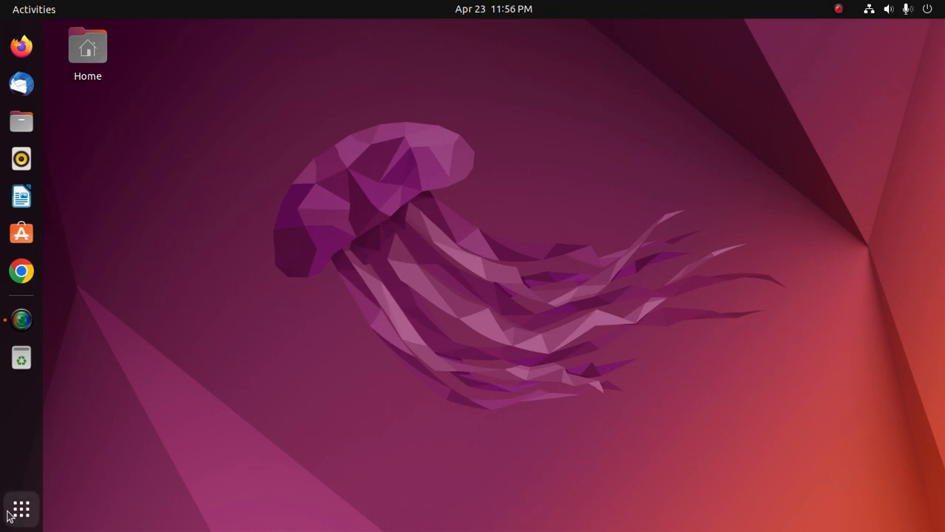
# Search the app grid for 'ter' and launch Terminal.
pyautogui.write('ter')
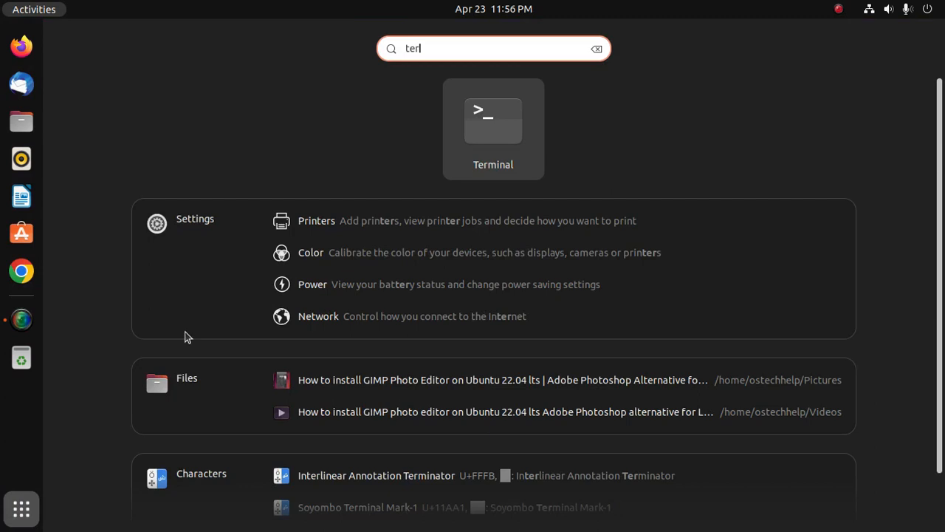
pyautogui.click(492, 122)
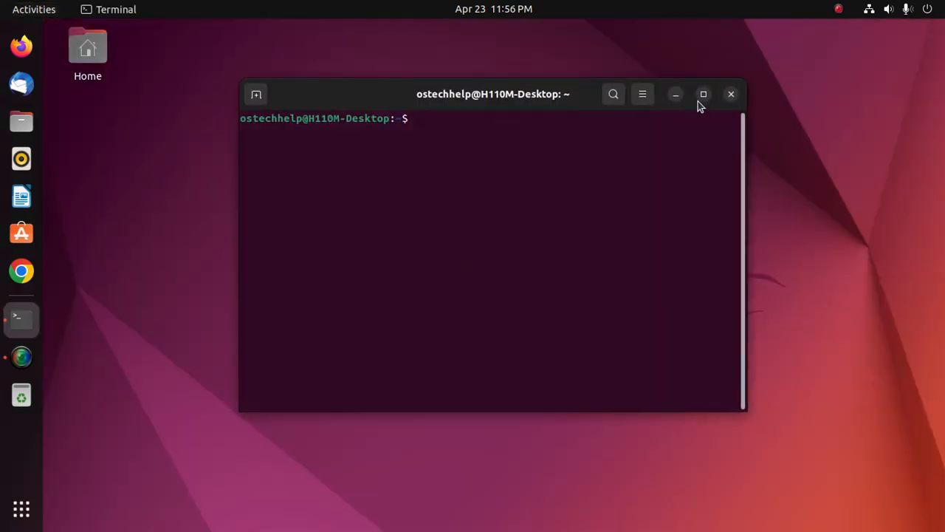
# Maximize the terminal and run 'sudo apt update' with the administrator password.
pyautogui.click(702, 94)
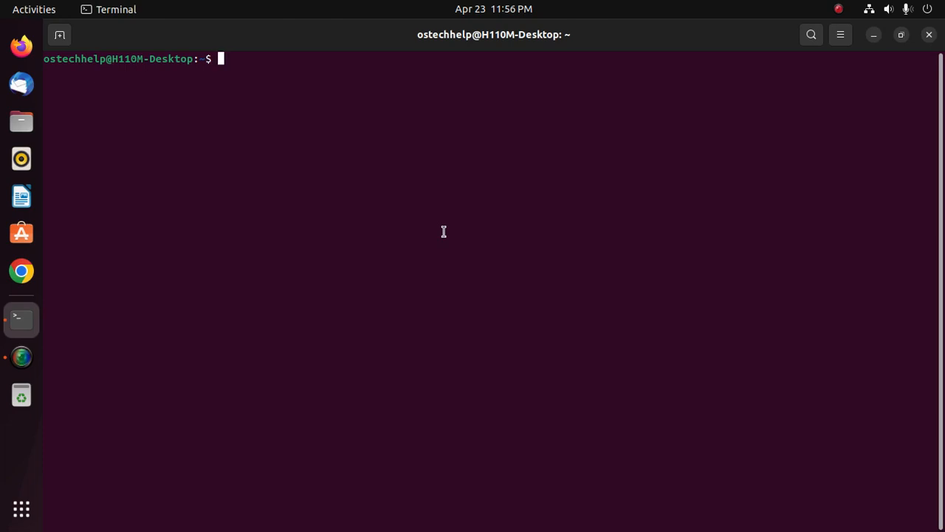
pyautogui.write('sudo apt update')
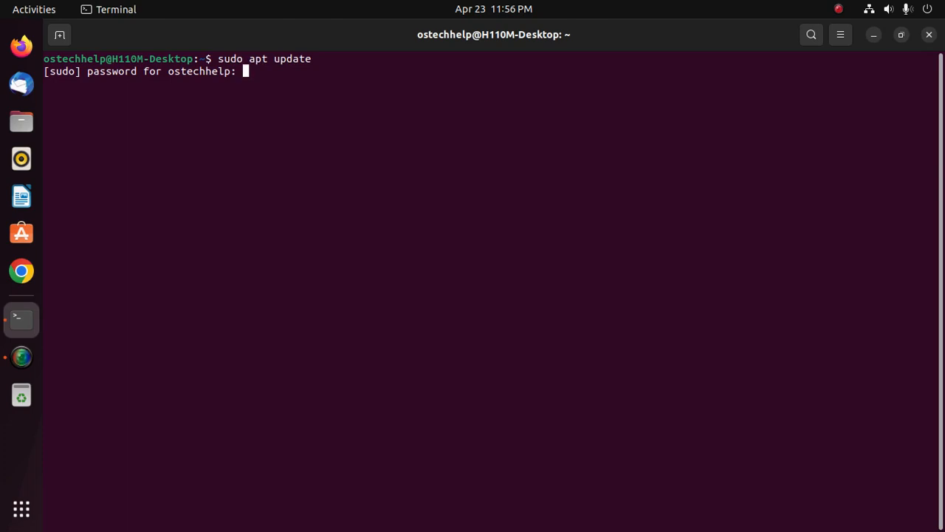
pyautogui.press('Return')
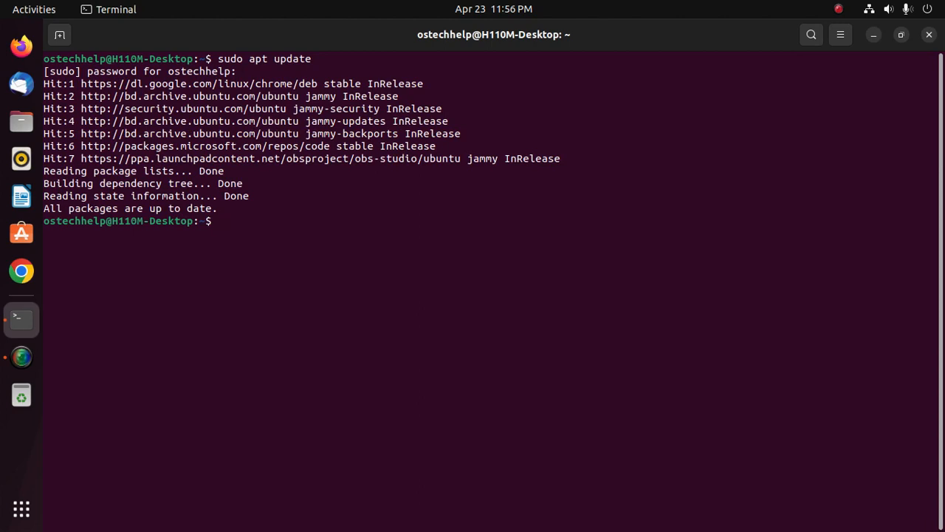
# Run 'sudo apt install mingw-w64', reaching the 25-package confirmation prompt.
pyautogui.write('sudo')
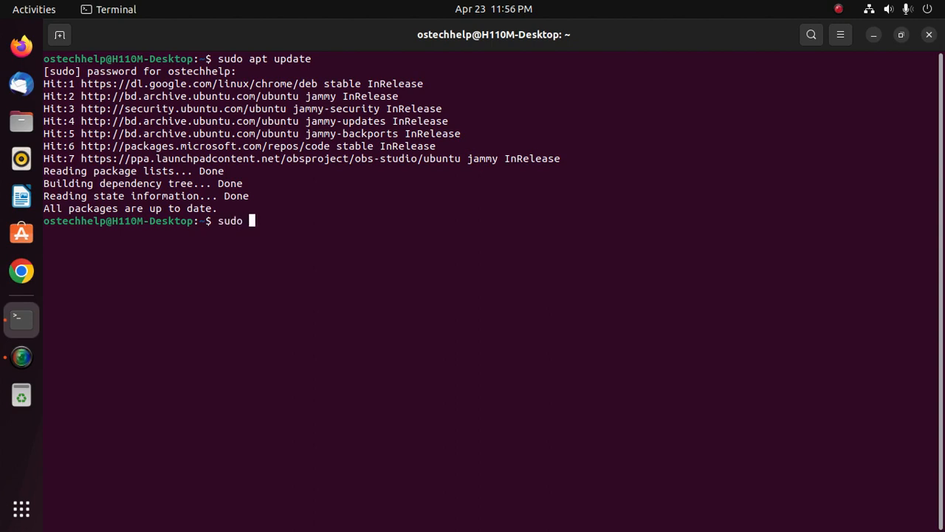
pyautogui.write('apt inst')
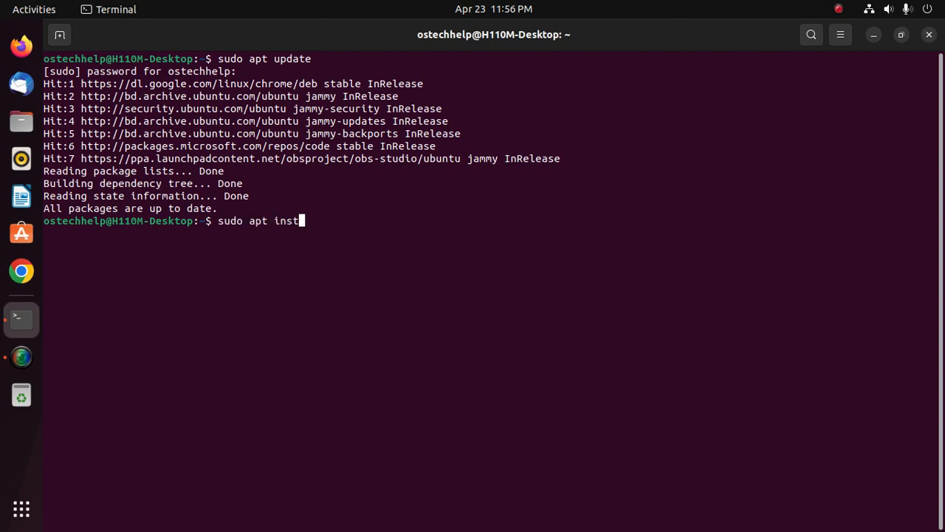
pyautogui.write('all')
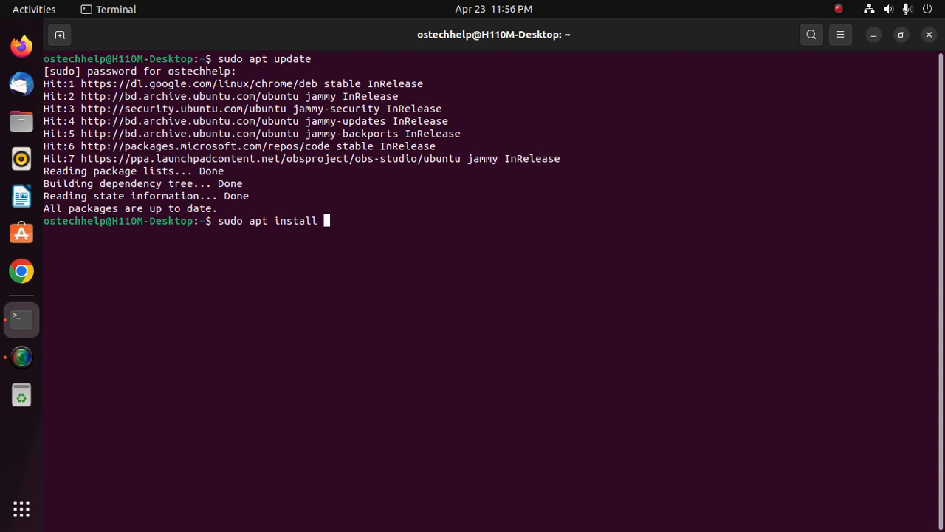
pyautogui.write('ming')
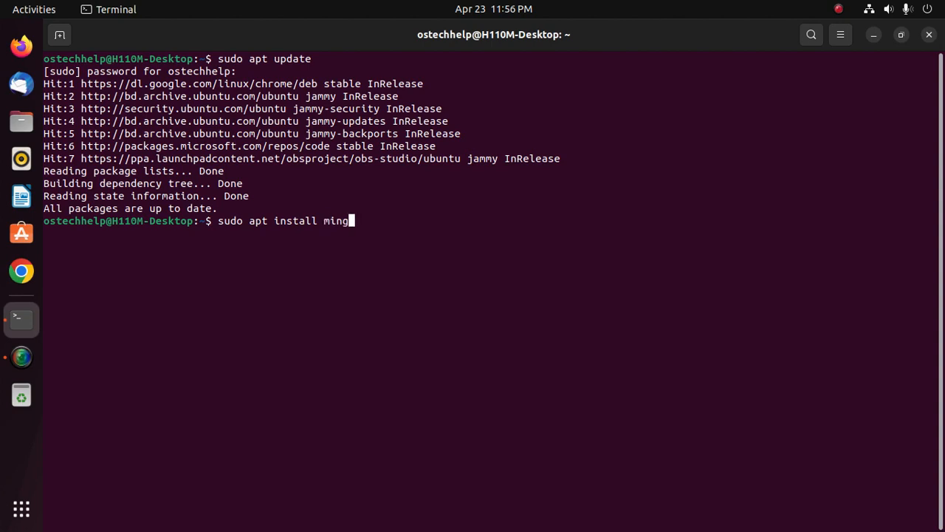
pyautogui.write('w-')
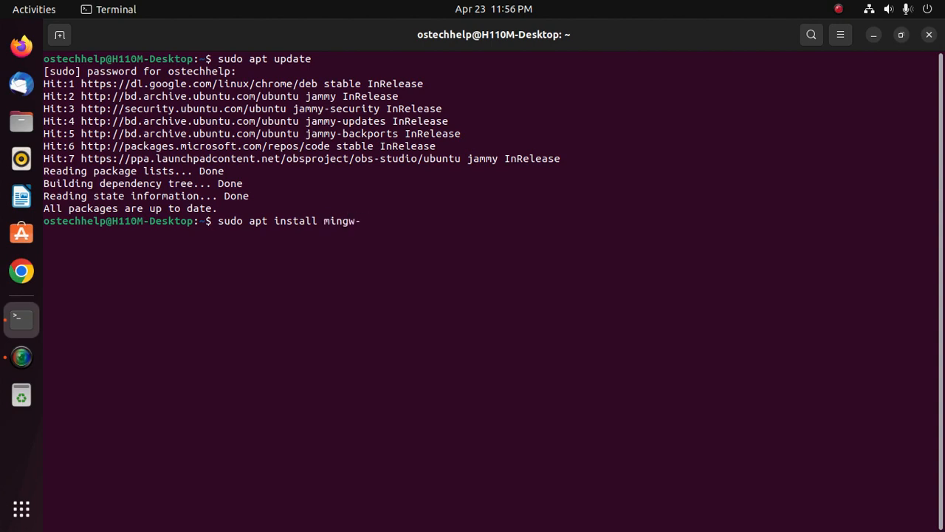
pyautogui.write('w6')
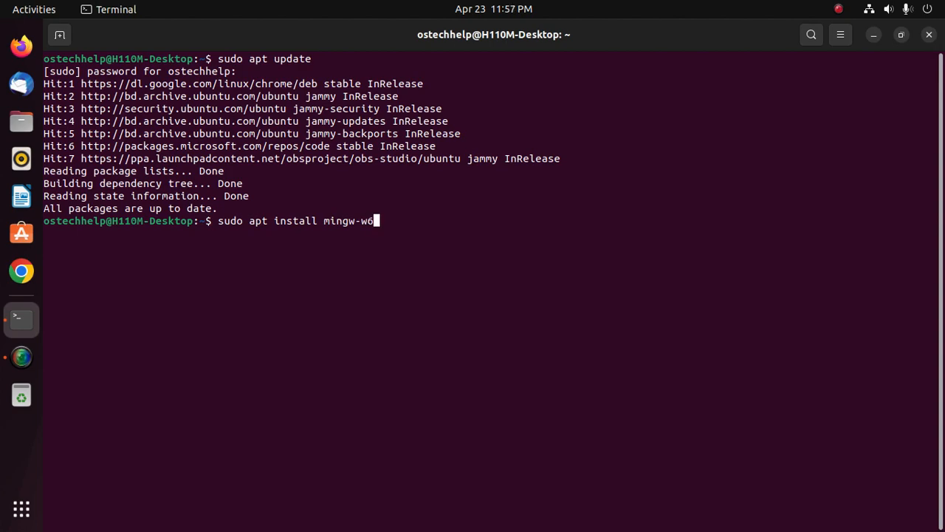
pyautogui.write('4')
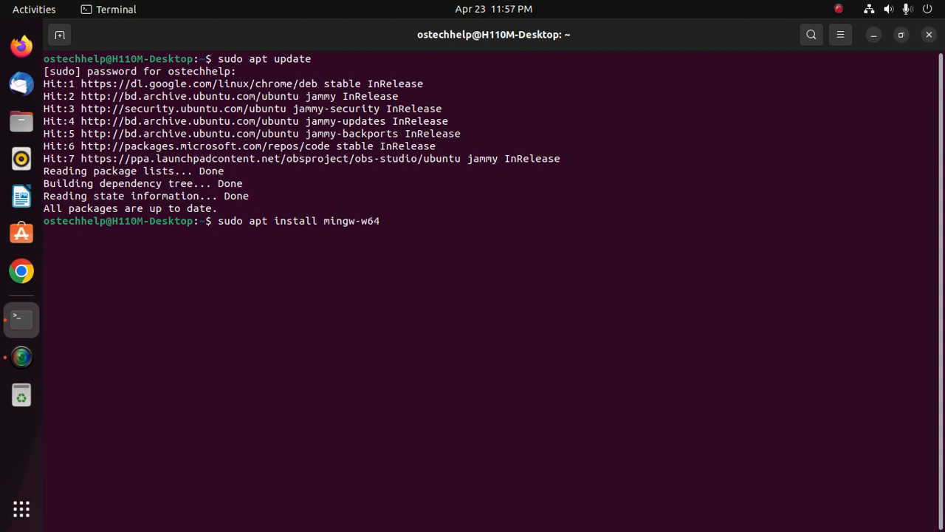
pyautogui.press('Return')
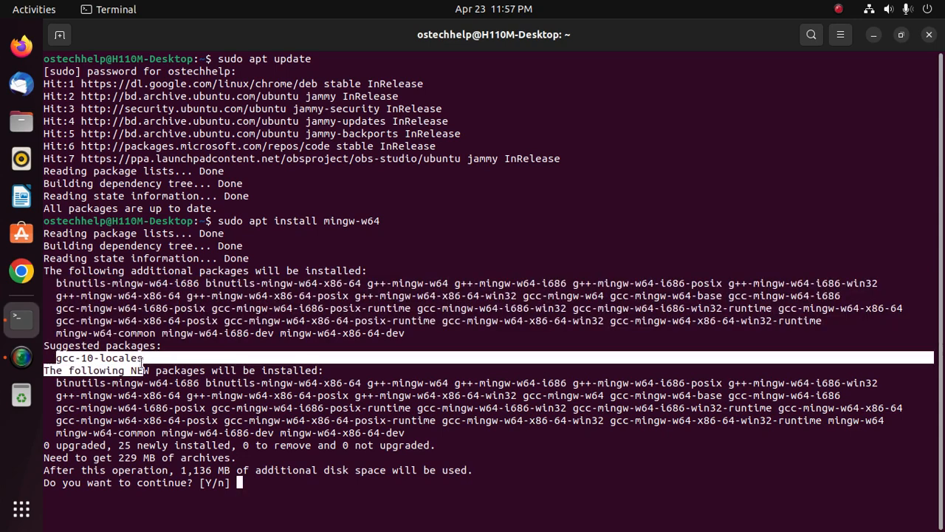
# Answer 'Y' at the continue prompt so the MinGW-w64 download starts.
pyautogui.doubleClick(100, 358)
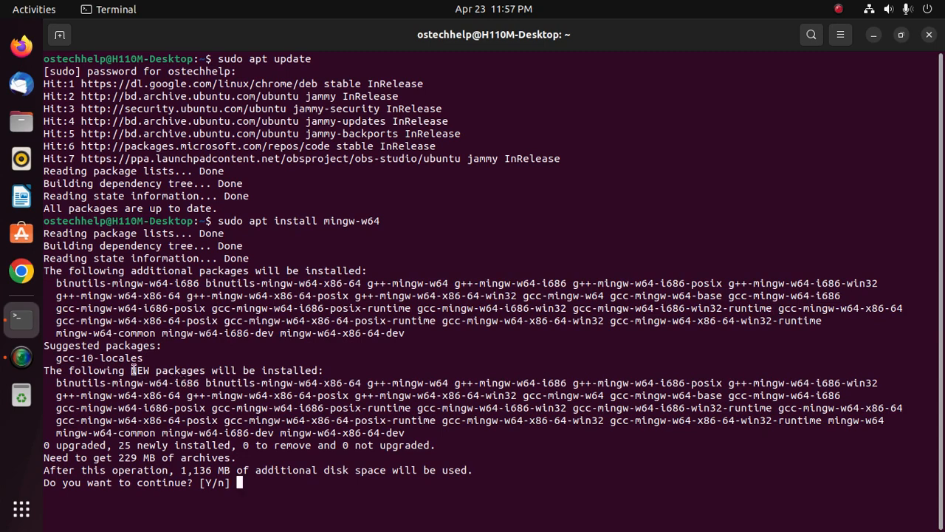
pyautogui.doubleClick(167, 370)
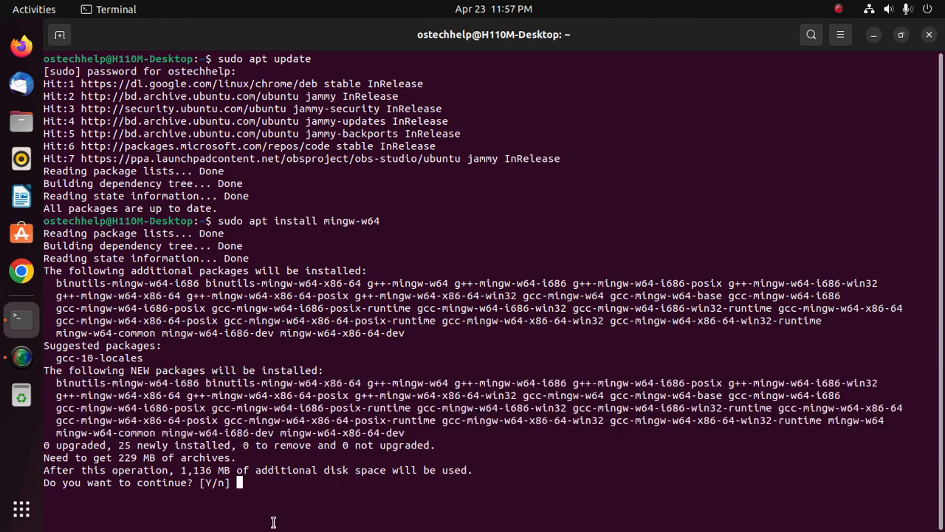
pyautogui.moveTo(296, 506)
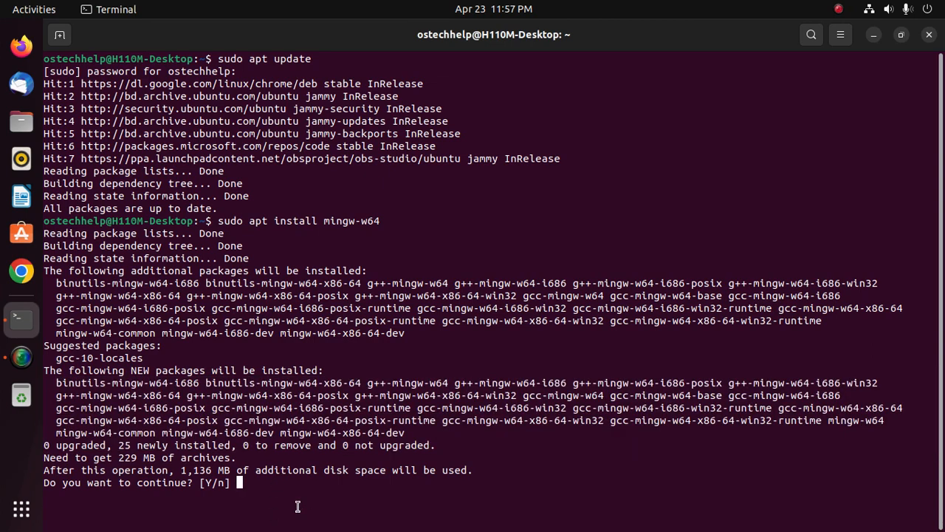
pyautogui.write('Y')
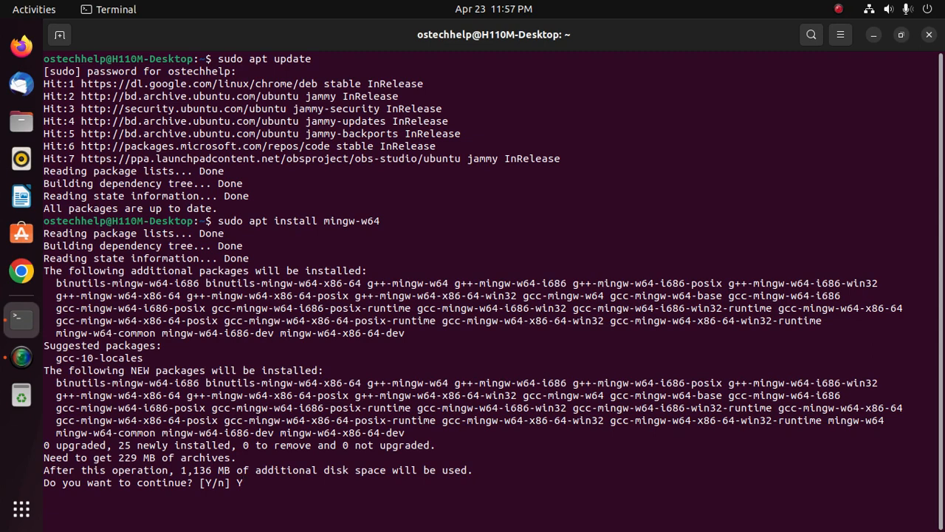
pyautogui.press('Return')
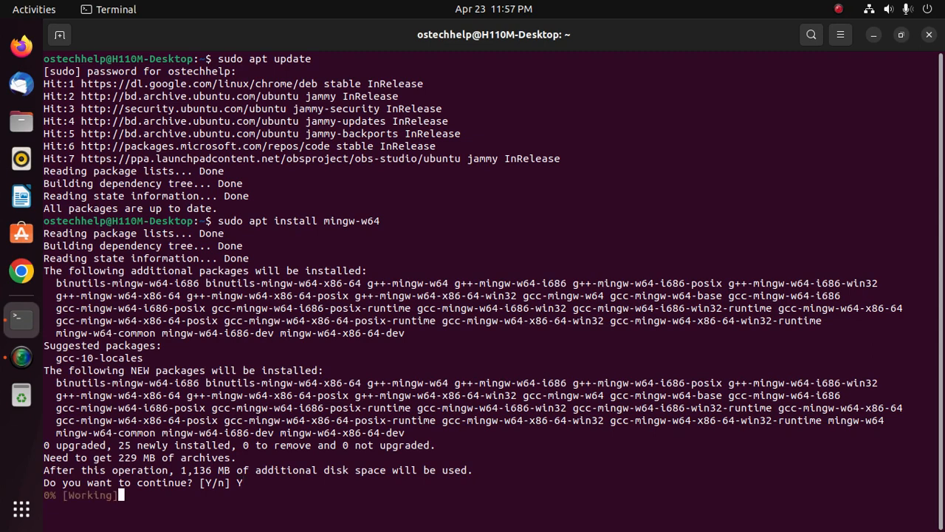